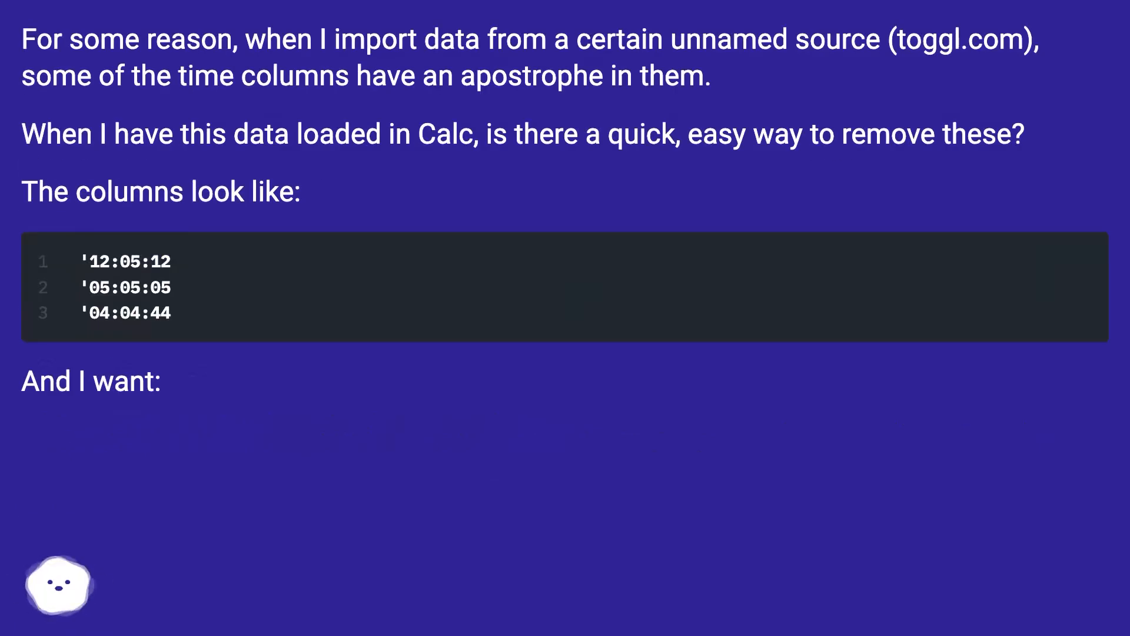
scroll("down", 3)
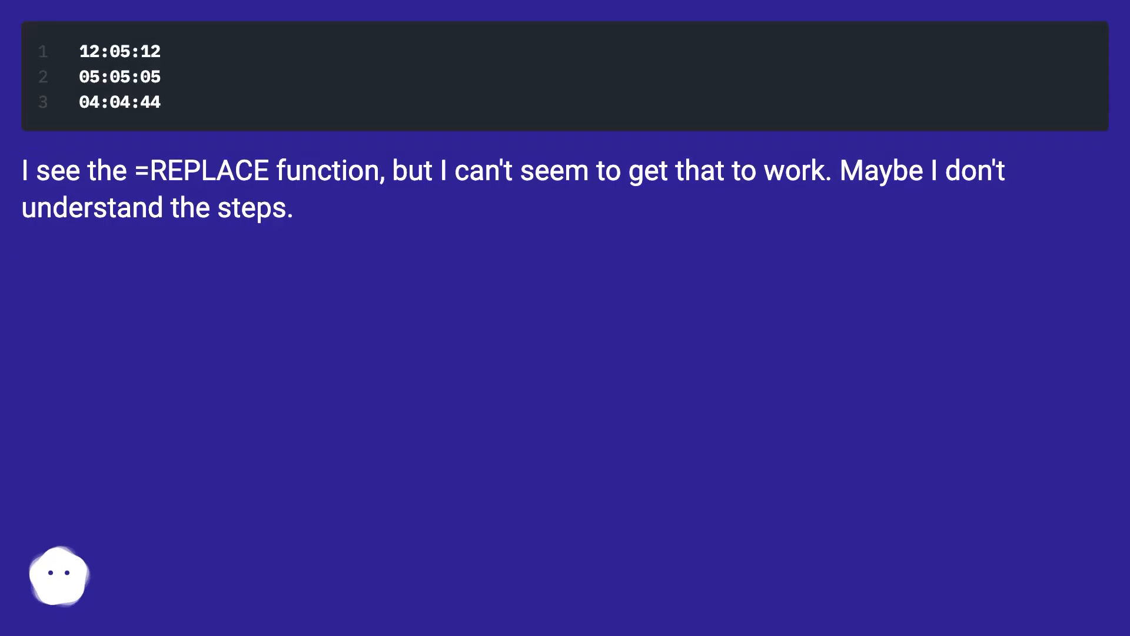